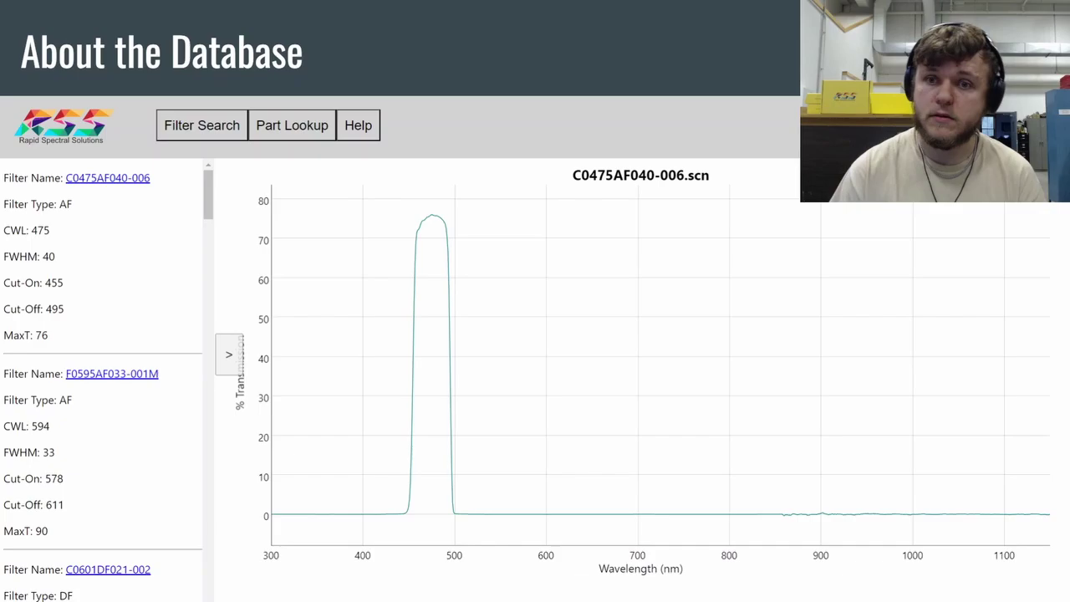
Step: Advance the slideshow from 'About the Database' to 'Part 1: Filter Search'
{"action": "left_click", "coordinate": [201, 126]}
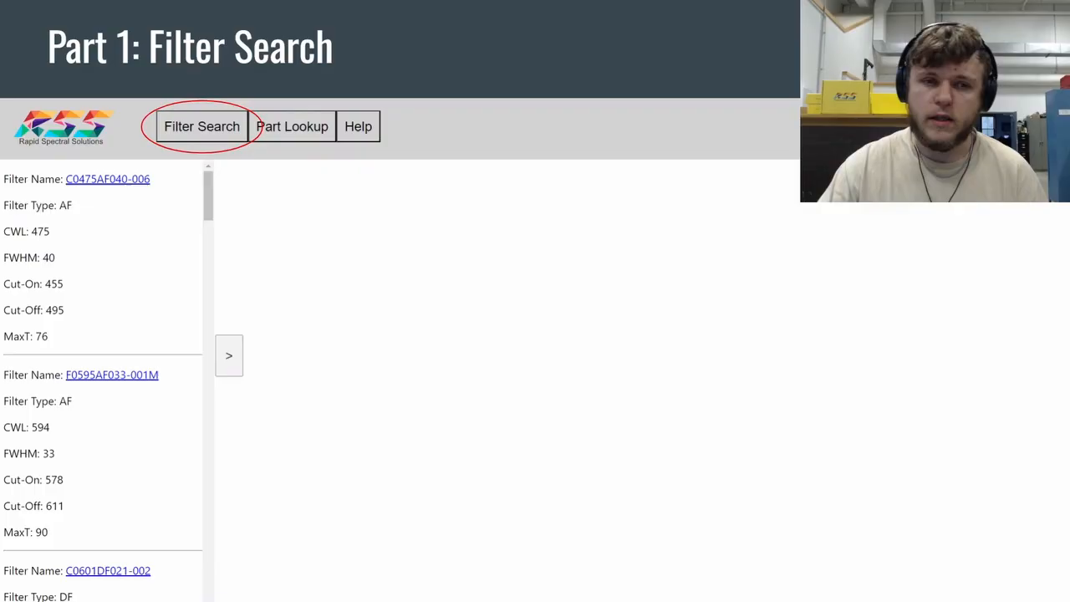
{"action": "left_click", "coordinate": [202, 126]}
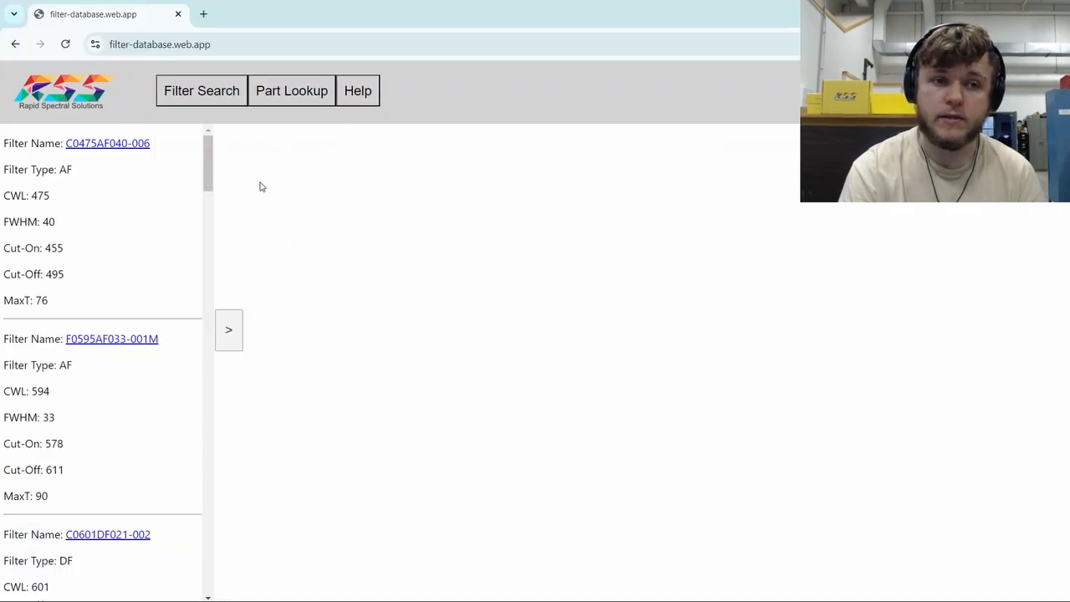
Step: Search for filters at CWL 520 nm and FWHM 20 nm, ±10 nm, giving 2038 results
{"action": "left_click", "coordinate": [201, 90]}
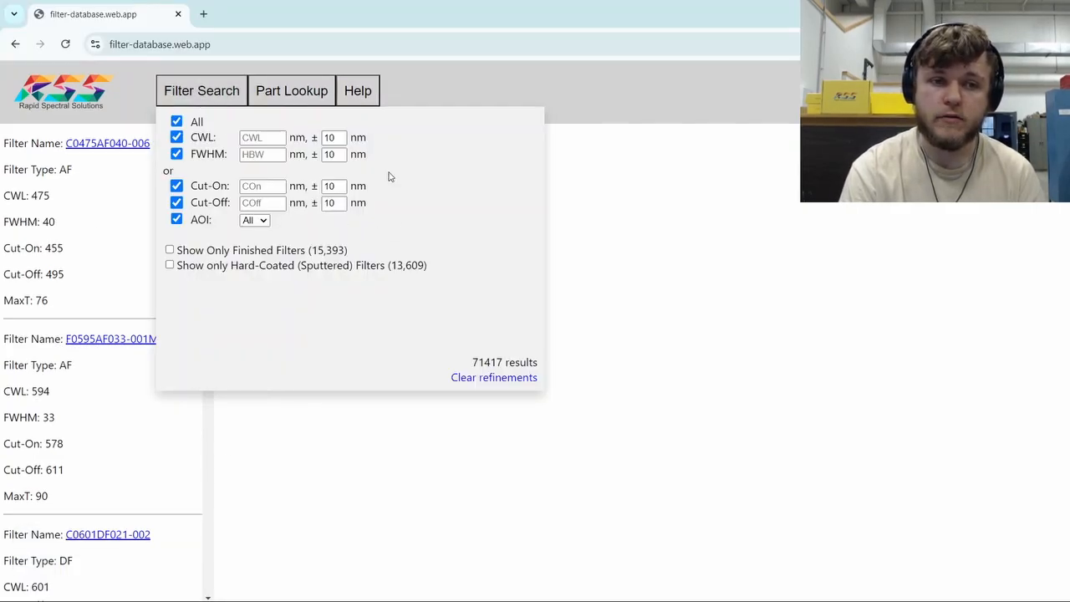
{"action": "mouse_move", "coordinate": [376, 251]}
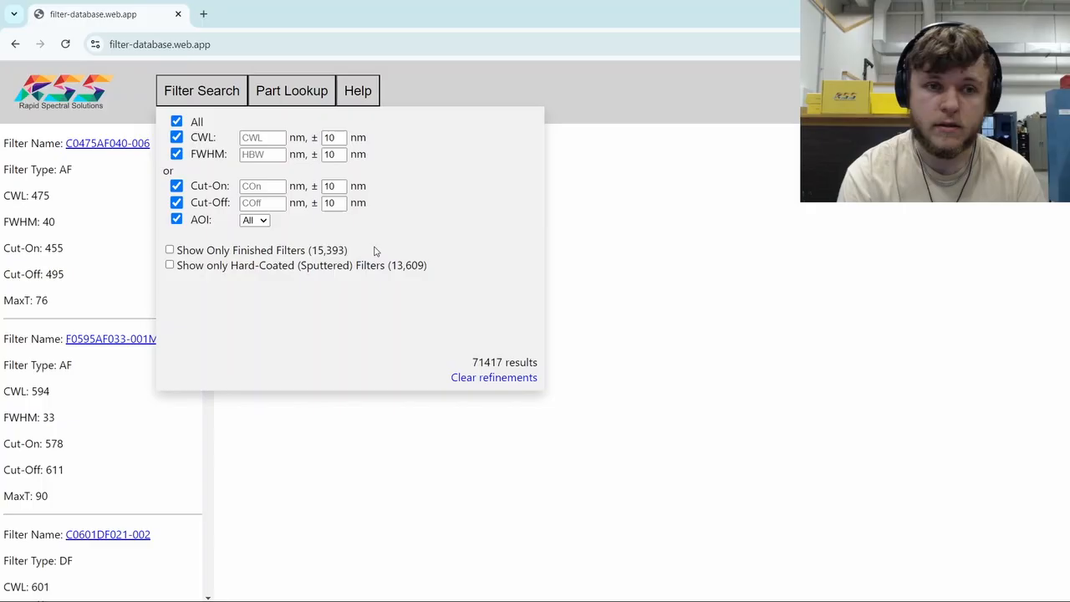
{"action": "left_click", "coordinate": [261, 137]}
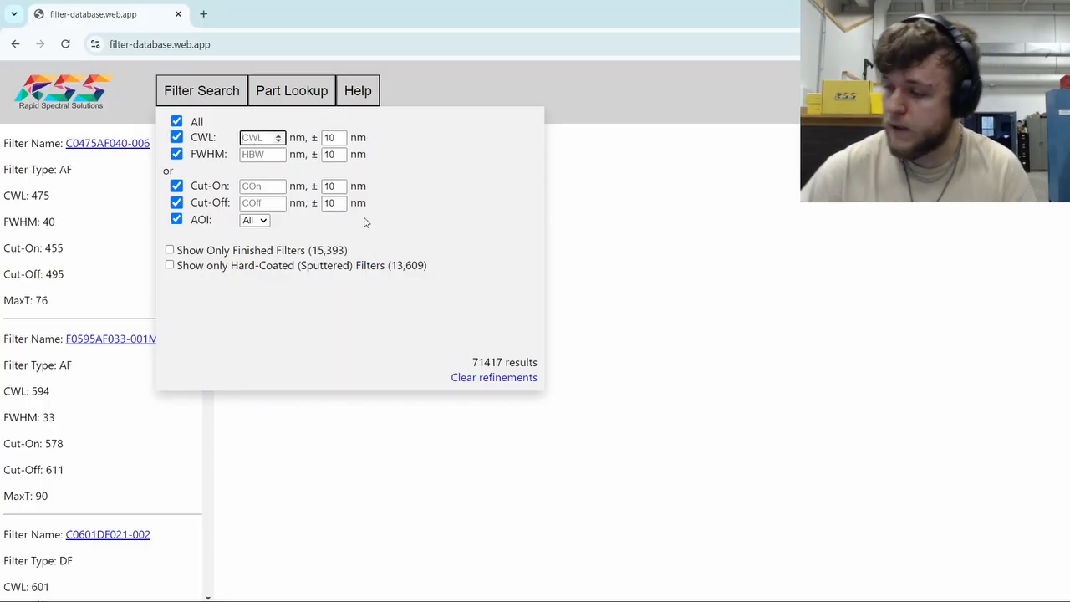
{"action": "type", "text": "5"}
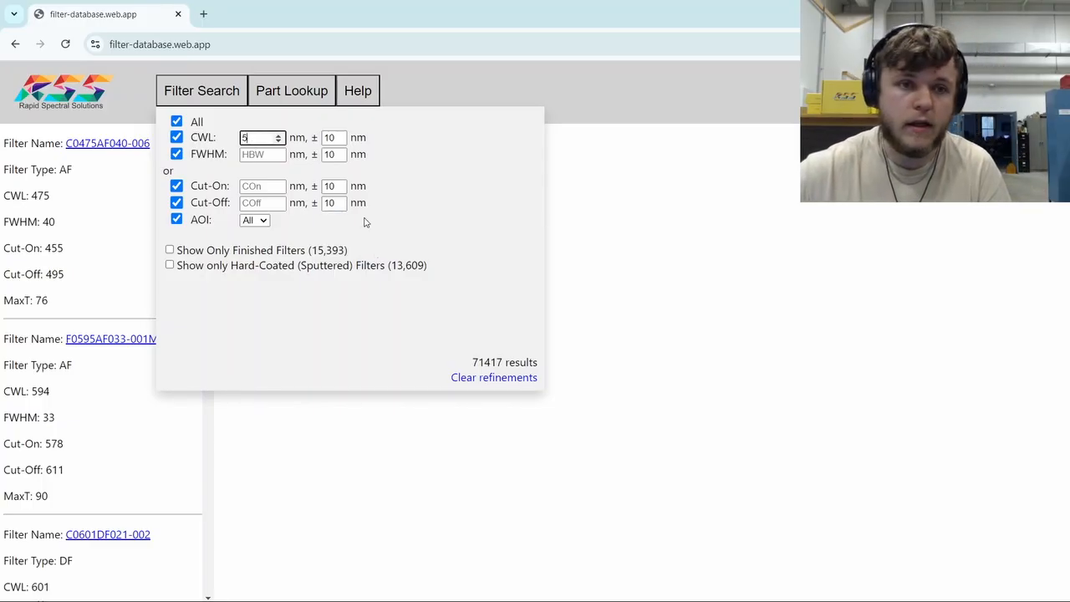
{"action": "type", "text": "520"}
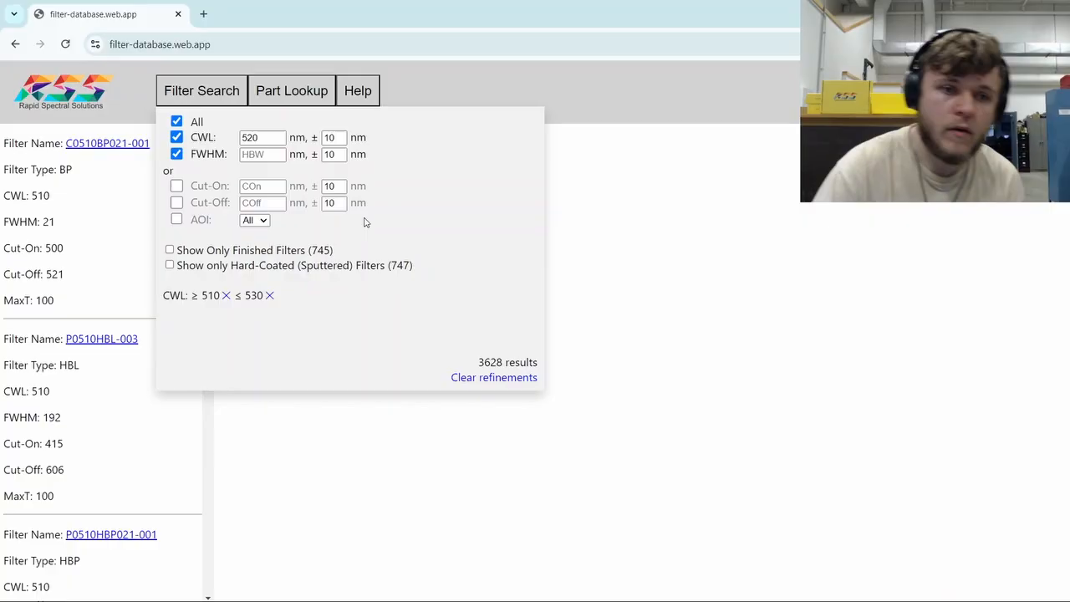
{"action": "mouse_move", "coordinate": [406, 279]}
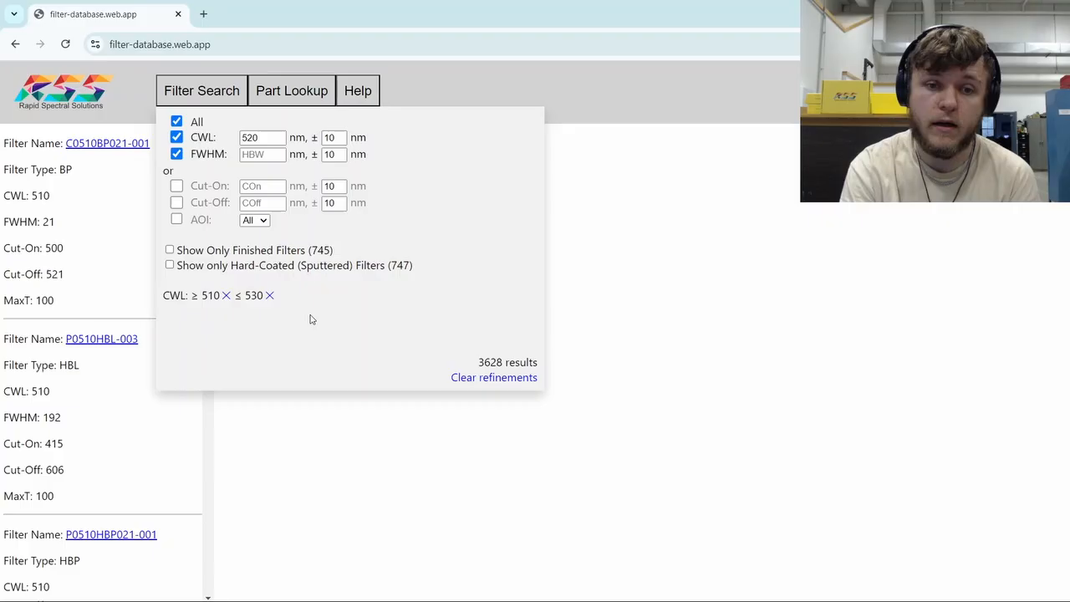
{"action": "left_click", "coordinate": [262, 154]}
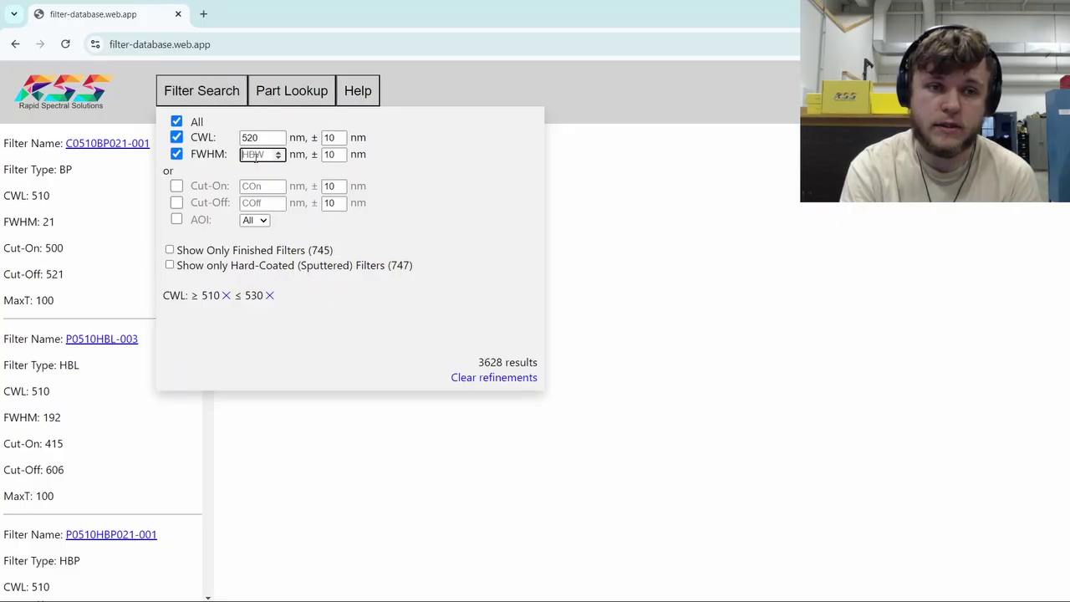
{"action": "type", "text": "20"}
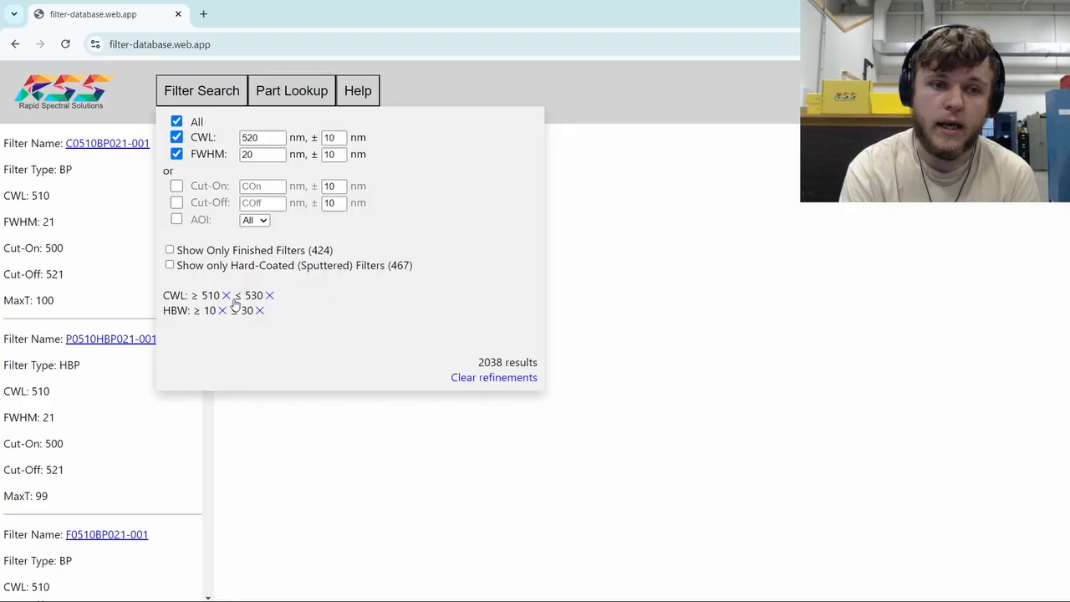
Step: Remove the CWL and bandwidth refinement chips to restore all 71417 results
{"action": "left_click", "coordinate": [226, 295]}
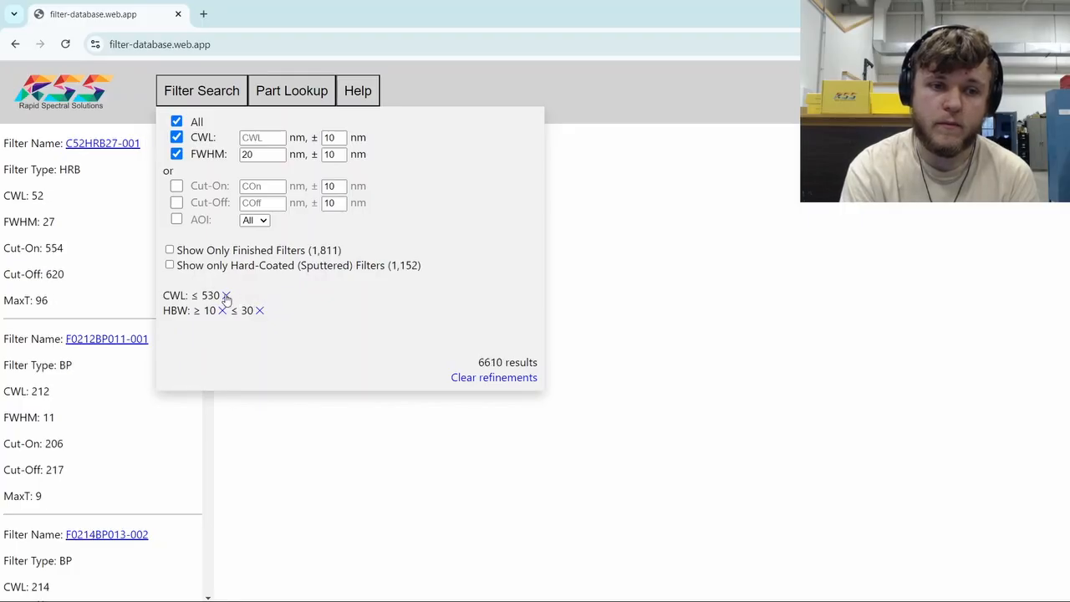
{"action": "left_click", "coordinate": [226, 296]}
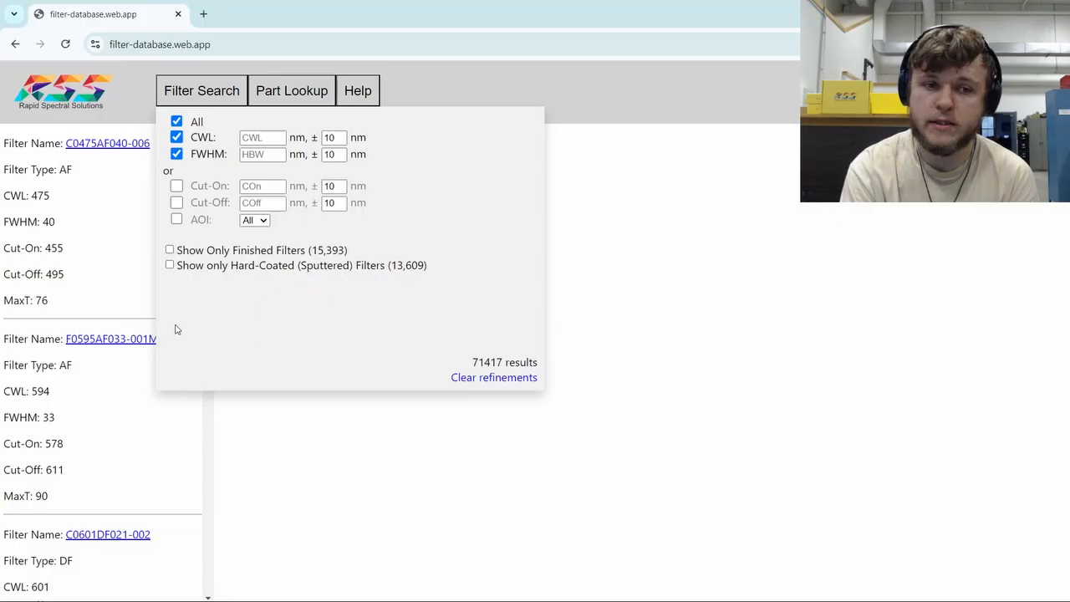
{"action": "mouse_move", "coordinate": [479, 363]}
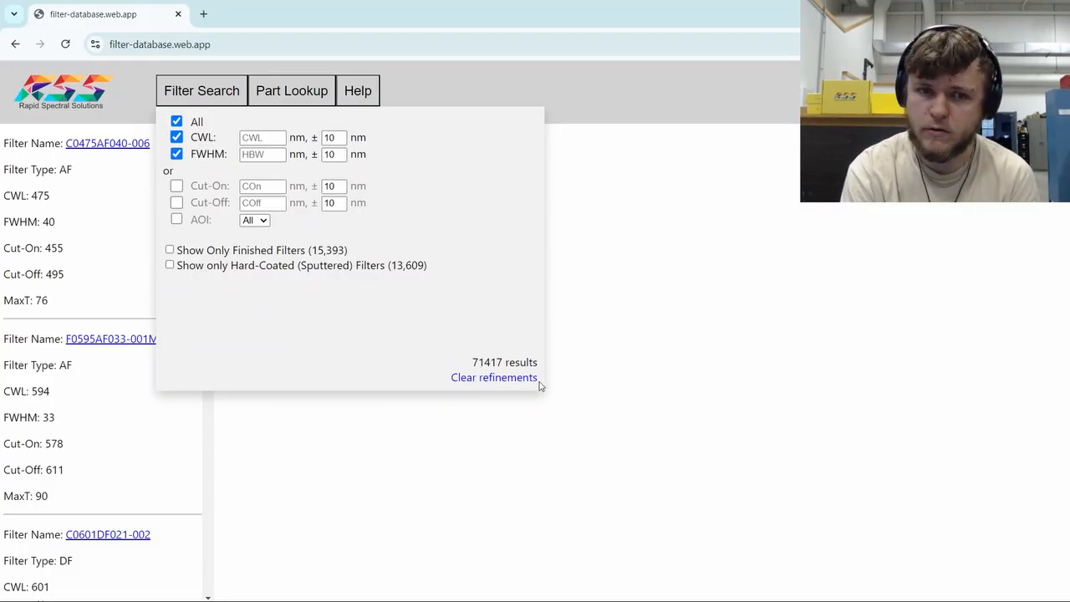
{"action": "mouse_move", "coordinate": [429, 343]}
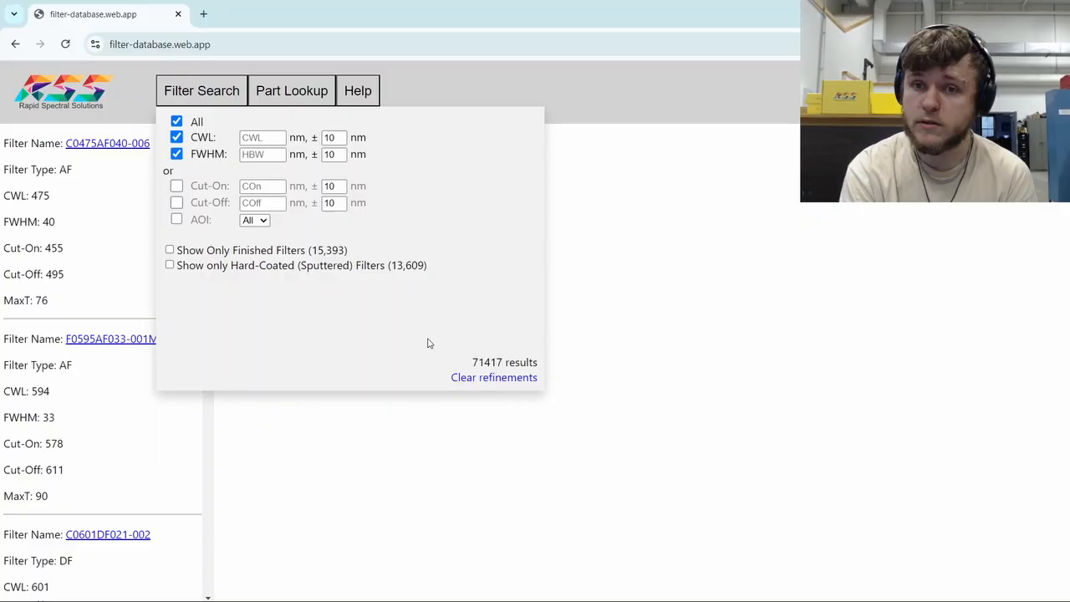
{"action": "mouse_move", "coordinate": [278, 326]}
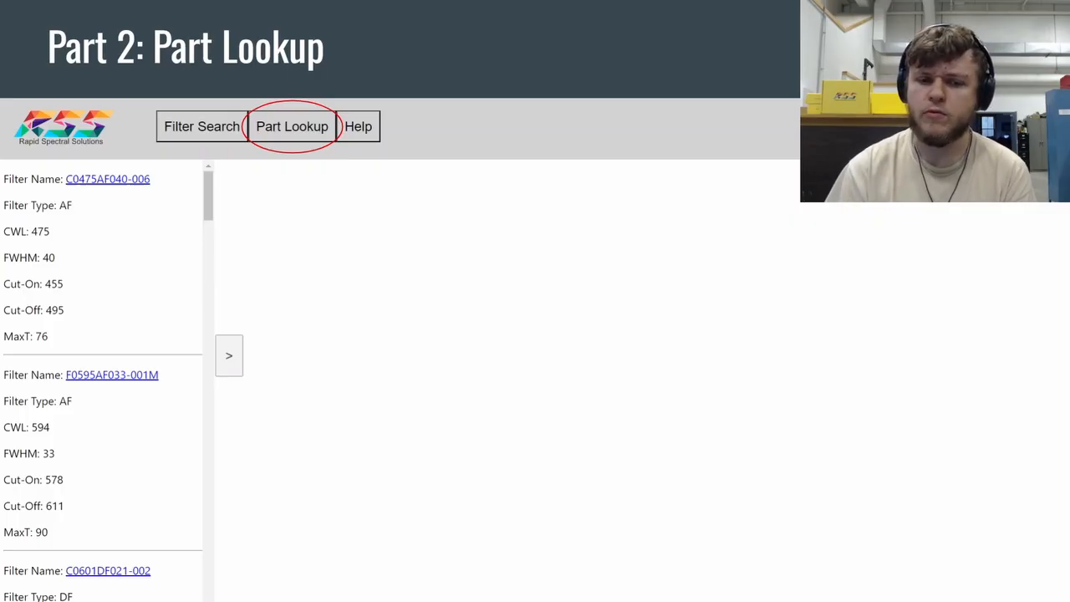
Step: Advance the slideshow to the 'Part 3: Further Refinements' slide
{"action": "left_click", "coordinate": [292, 127]}
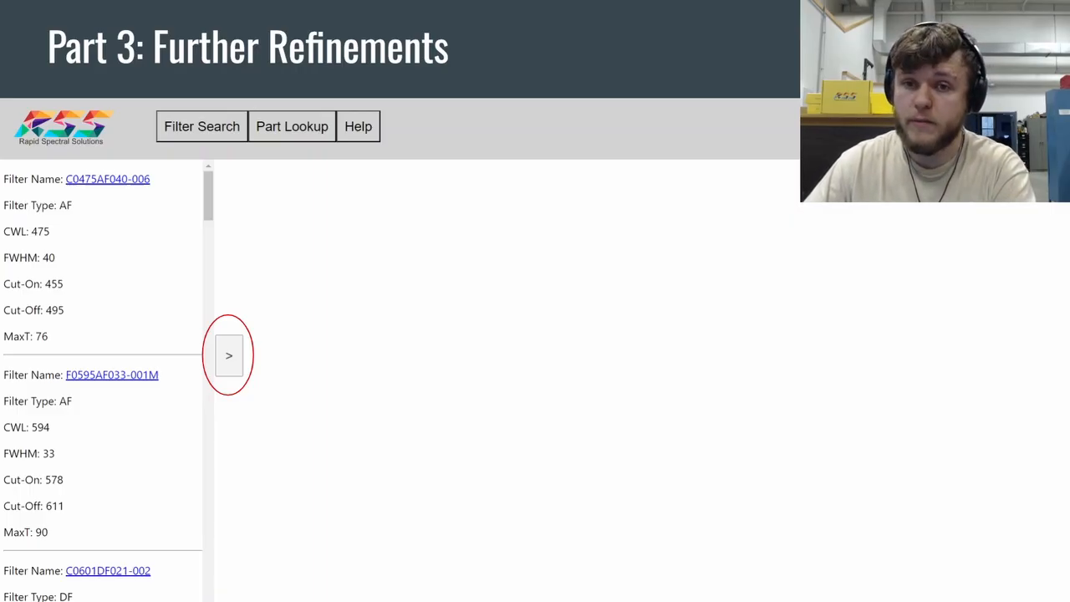
Step: Expand the refinements panel and view sort orders by CWL or MaxT
{"action": "left_click", "coordinate": [229, 356]}
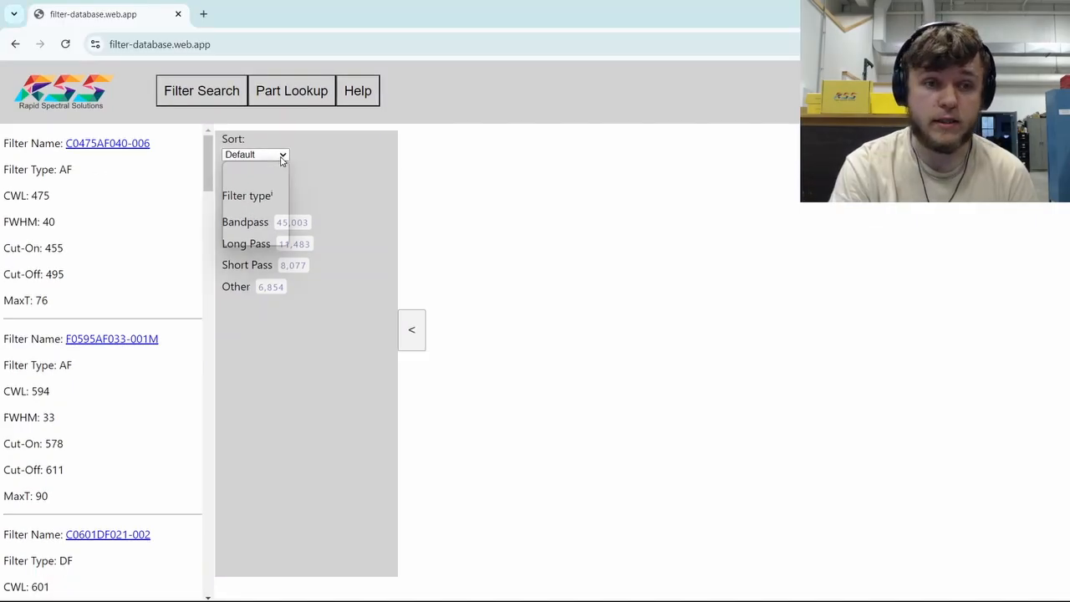
{"action": "left_click", "coordinate": [255, 154]}
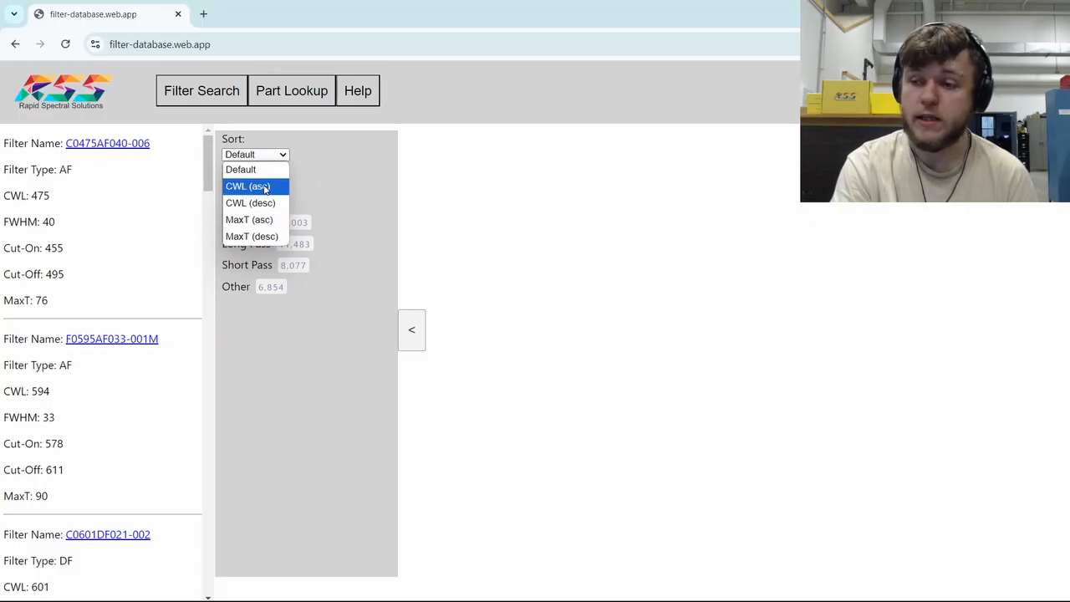
{"action": "mouse_move", "coordinate": [261, 224]}
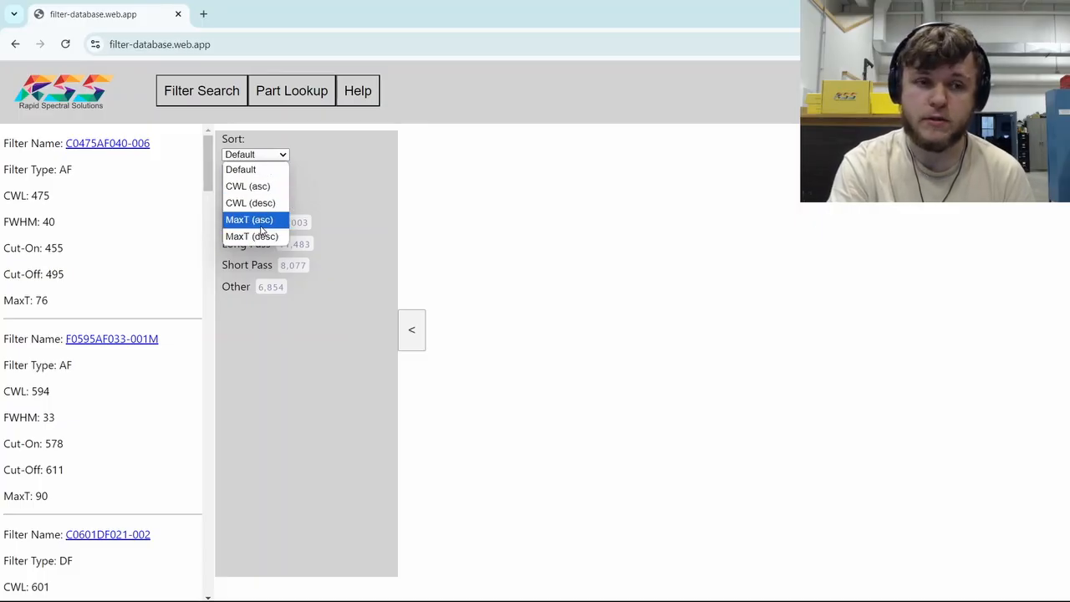
{"action": "mouse_move", "coordinate": [262, 203]}
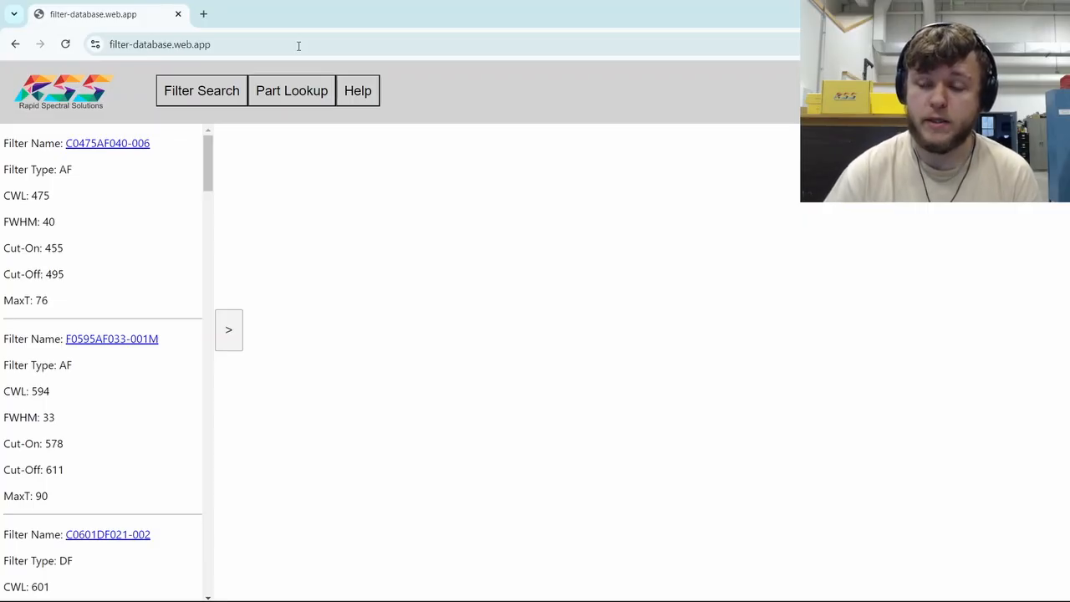
Step: Search for CWL 525 nm and FWHM 49 nm with zero tolerance, leaving 3 results
{"action": "left_click", "coordinate": [201, 90]}
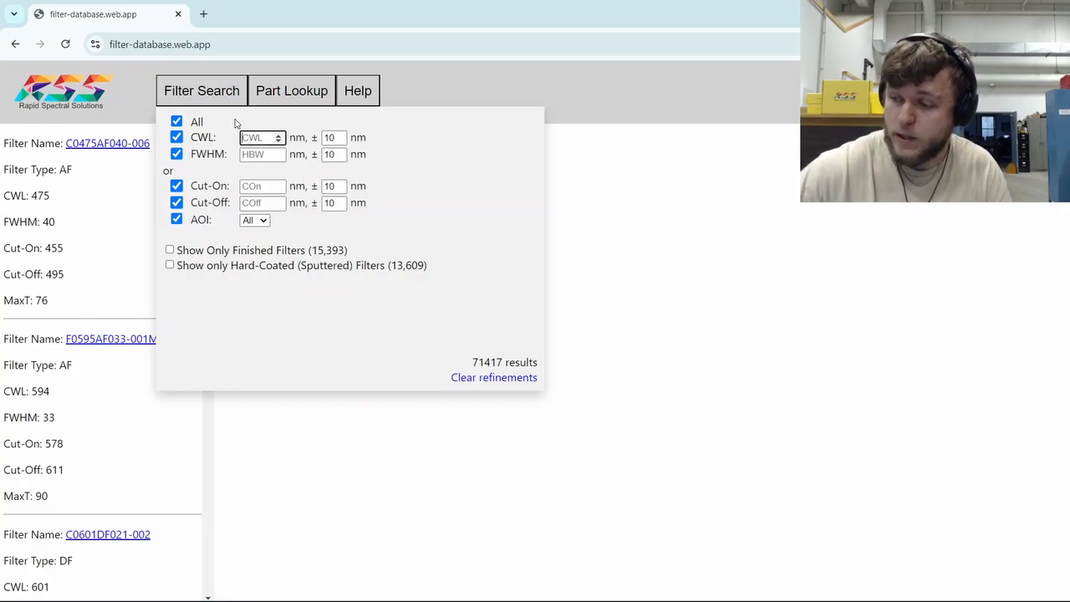
{"action": "type", "text": "525"}
{"action": "left_click", "coordinate": [263, 154]}
{"action": "type", "text": "49"}
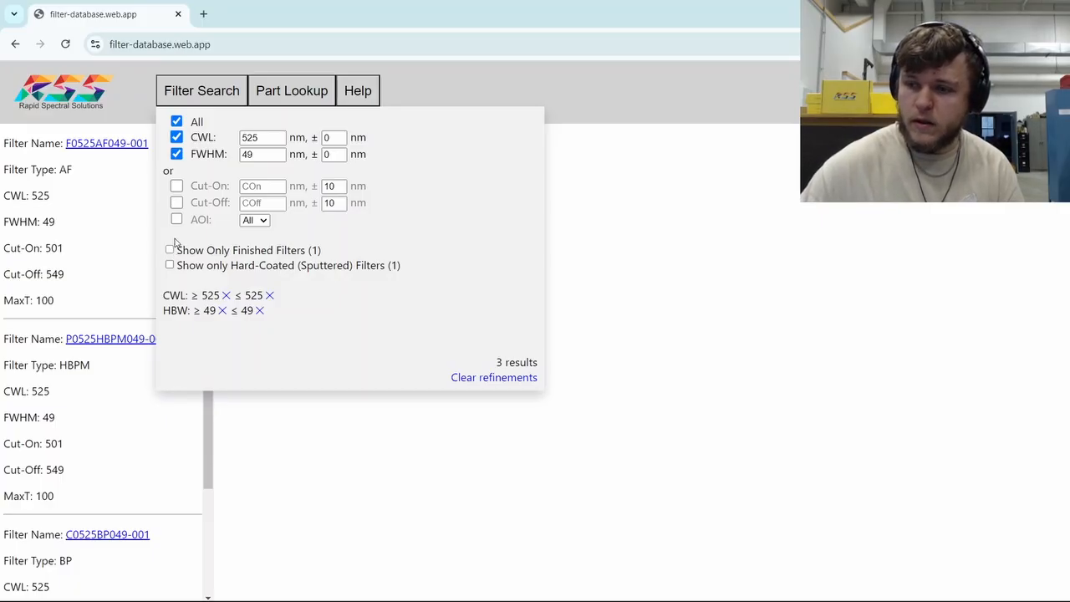
Step: Show only finished filters, graph F0525AF049-001, then clear all refinements
{"action": "left_click", "coordinate": [169, 250]}
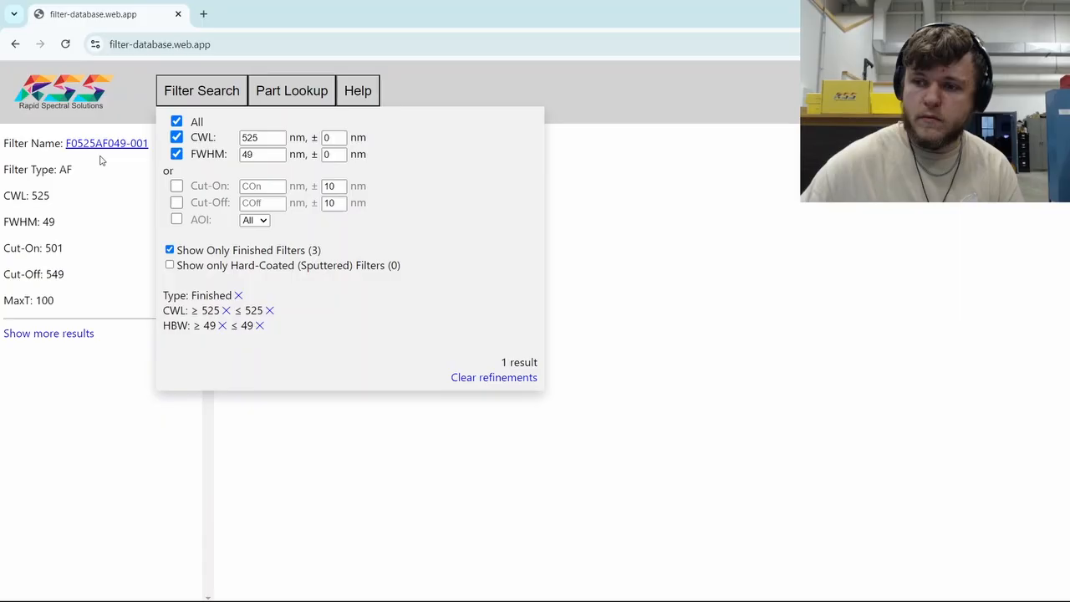
{"action": "mouse_move", "coordinate": [106, 143]}
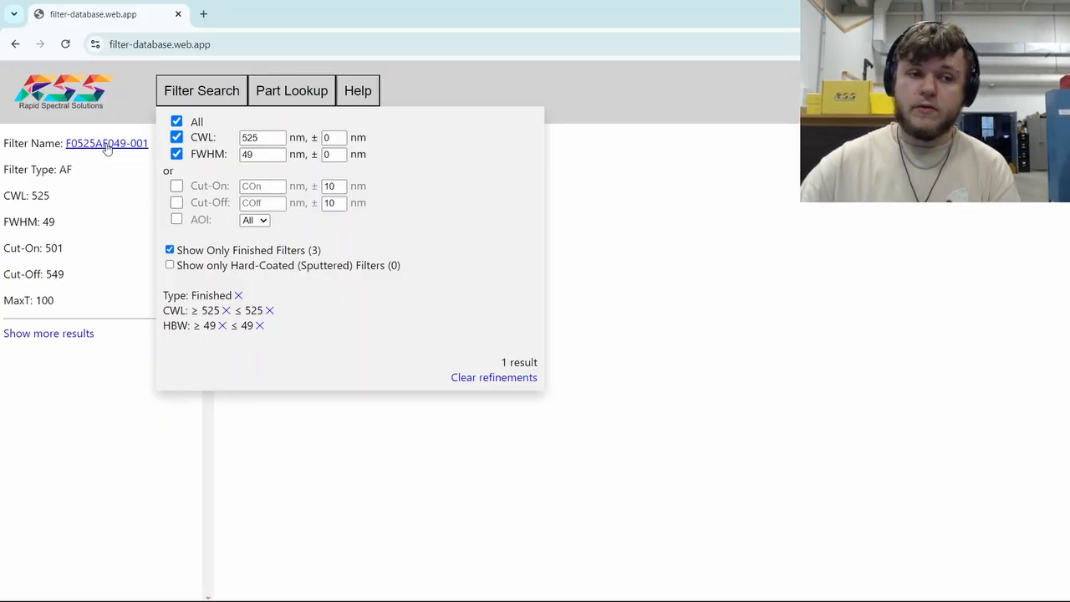
{"action": "left_click", "coordinate": [106, 143]}
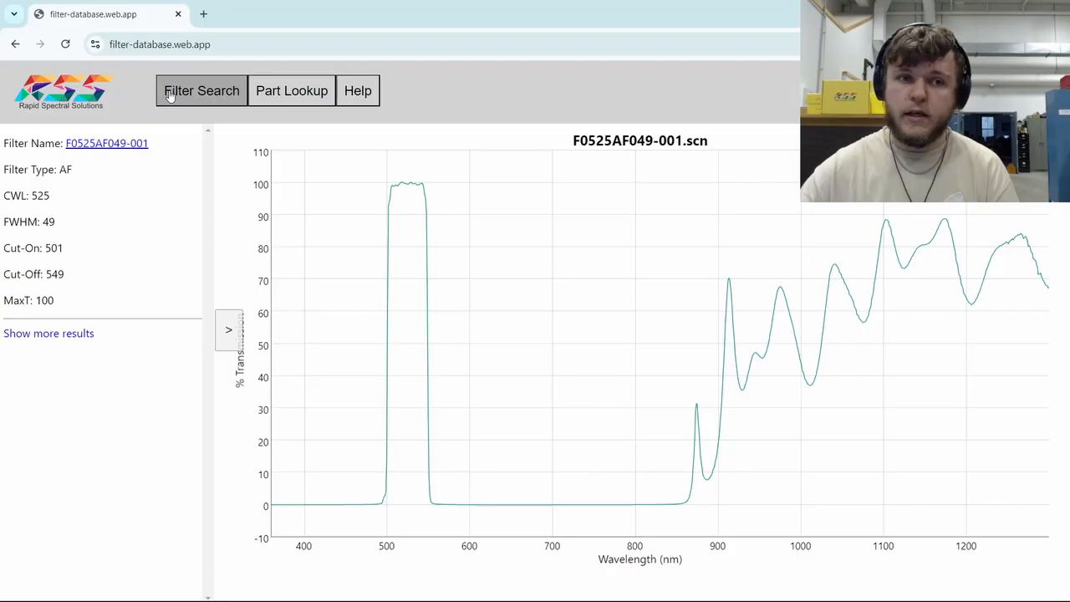
{"action": "left_click", "coordinate": [201, 90]}
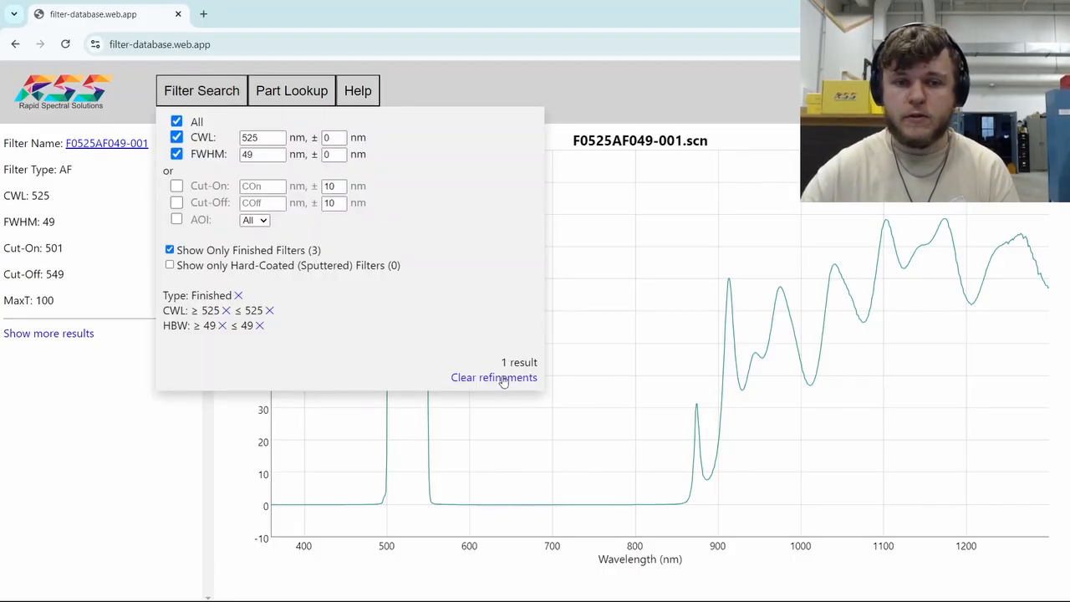
{"action": "left_click", "coordinate": [493, 378]}
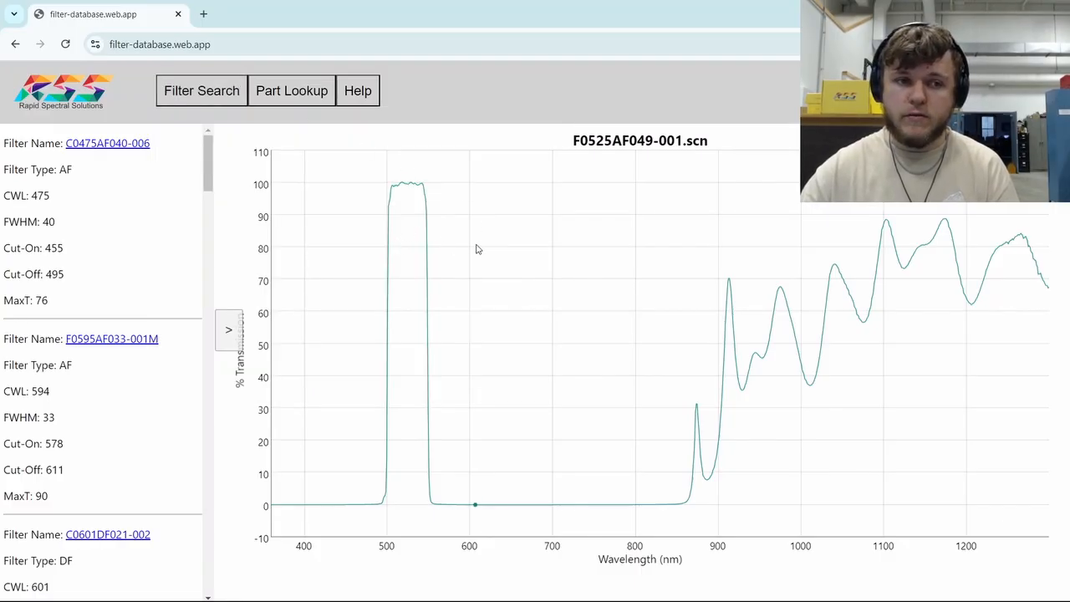
{"action": "mouse_move", "coordinate": [350, 212]}
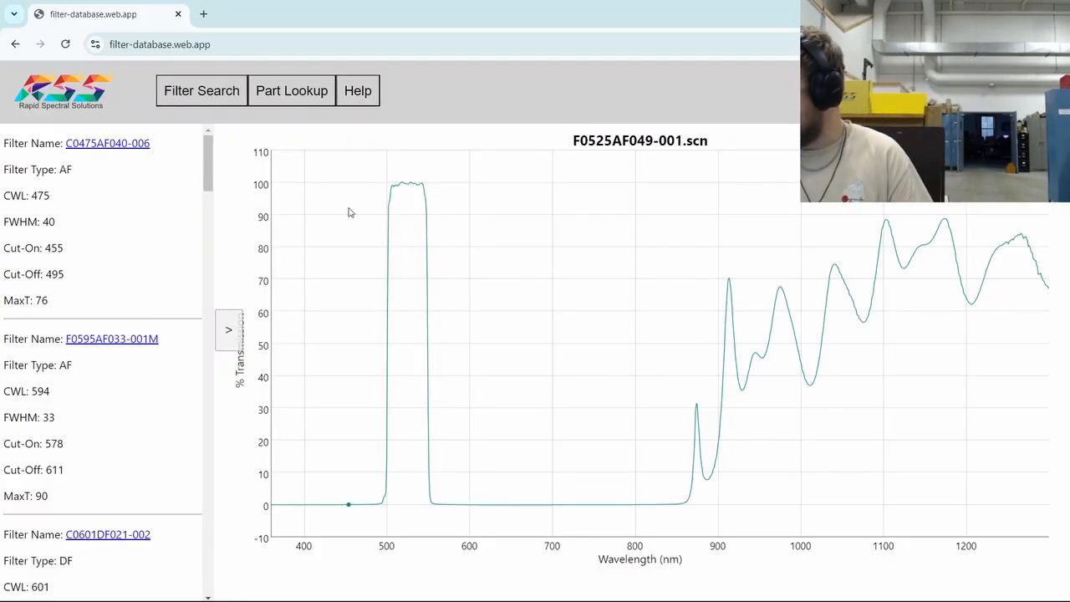